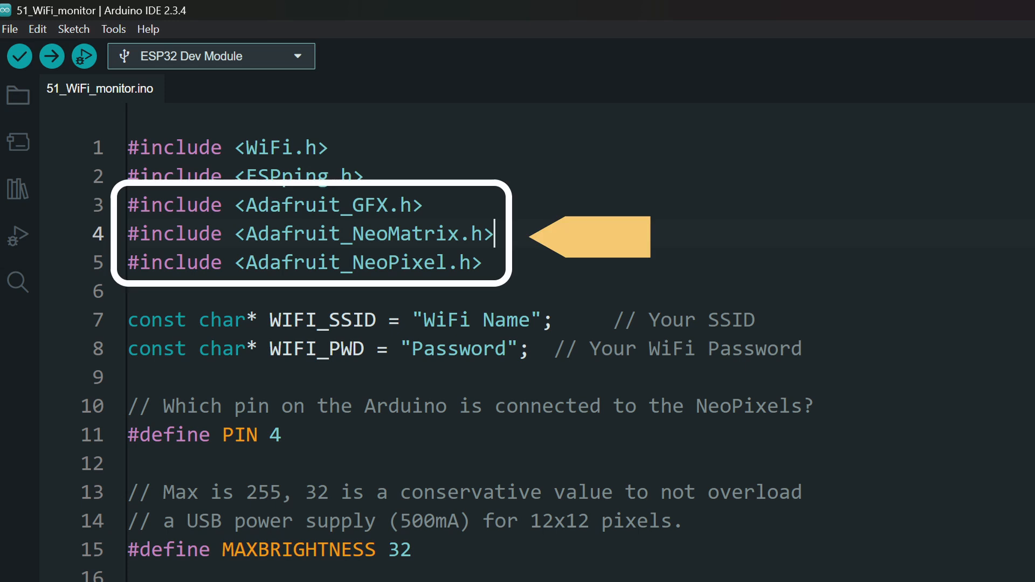
Scroll the sketch to lines 19–37 showing the WIFI_DISCONNECTED define, pingDelay and fadeDelay
left_click(17, 190)
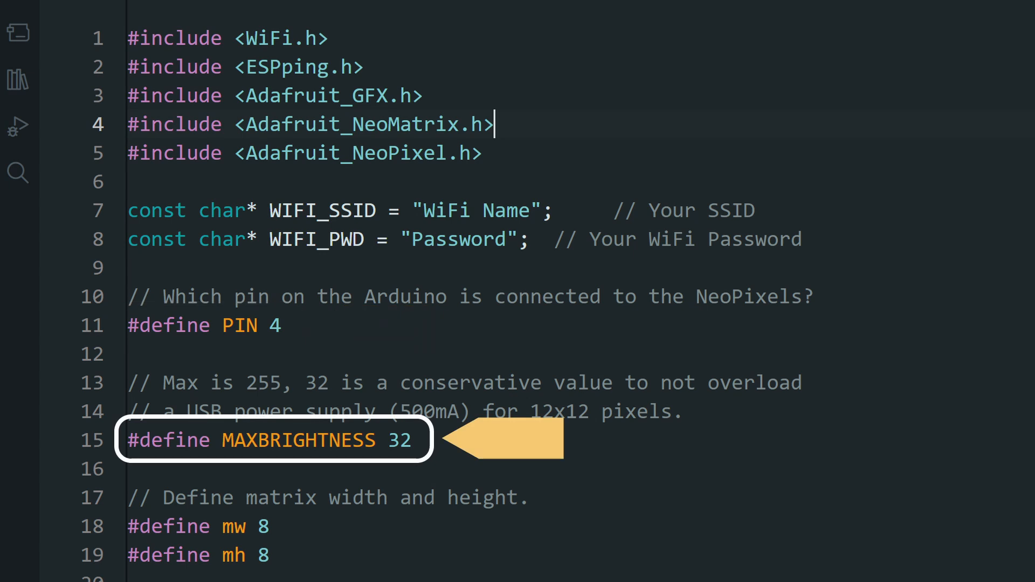
scroll("down", 3)
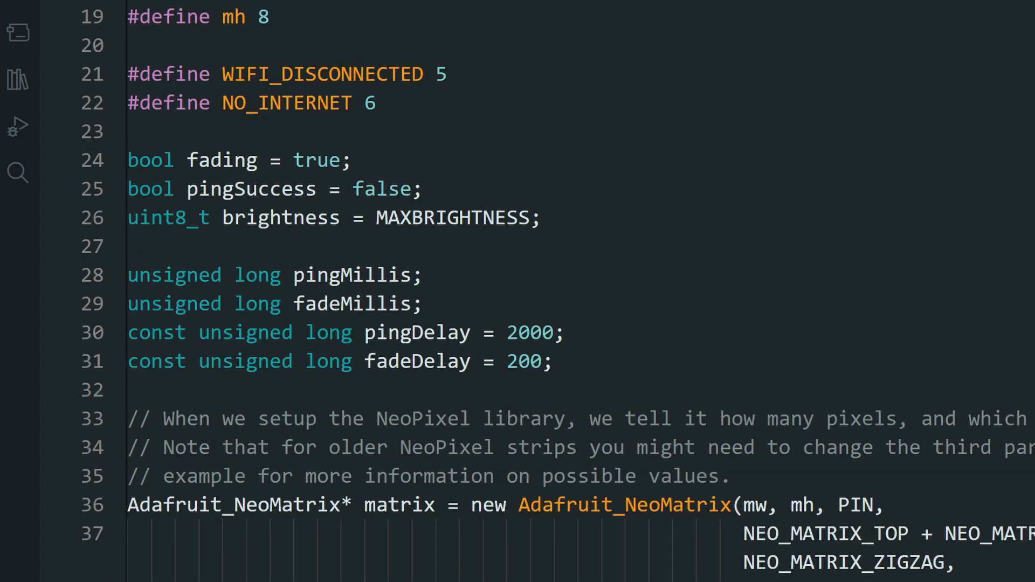